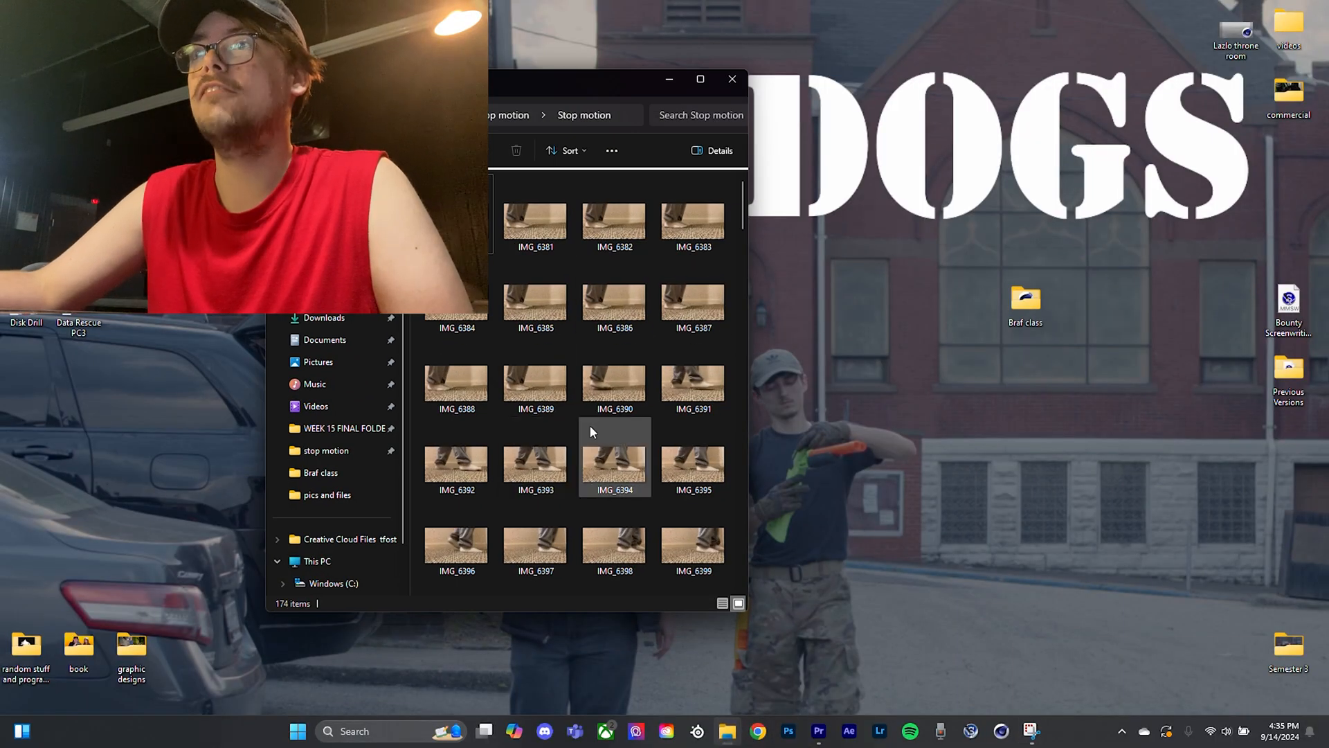
Create a new bin in the Project panel and name it Footage.
{"action": "scroll", "scroll_direction": "down", "scroll_amount": 3}
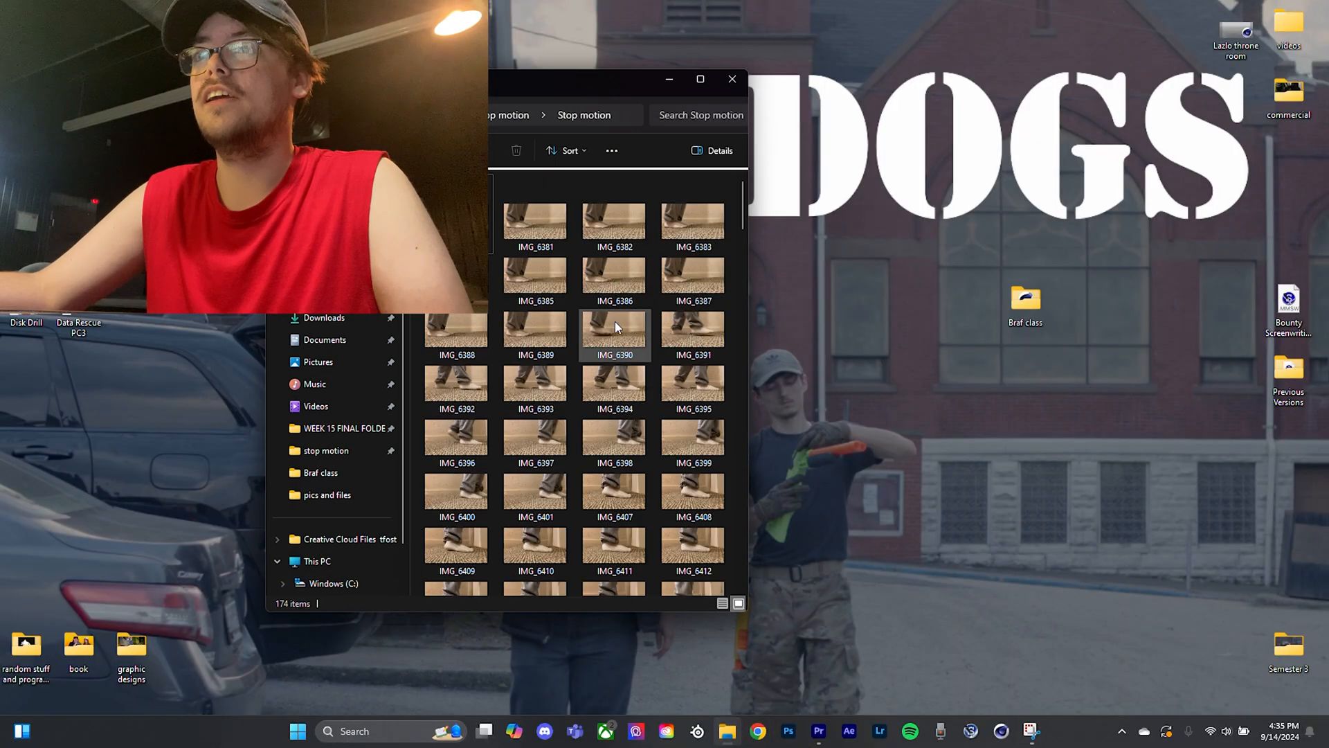
{"action": "scroll", "scroll_direction": "down", "scroll_amount": 3}
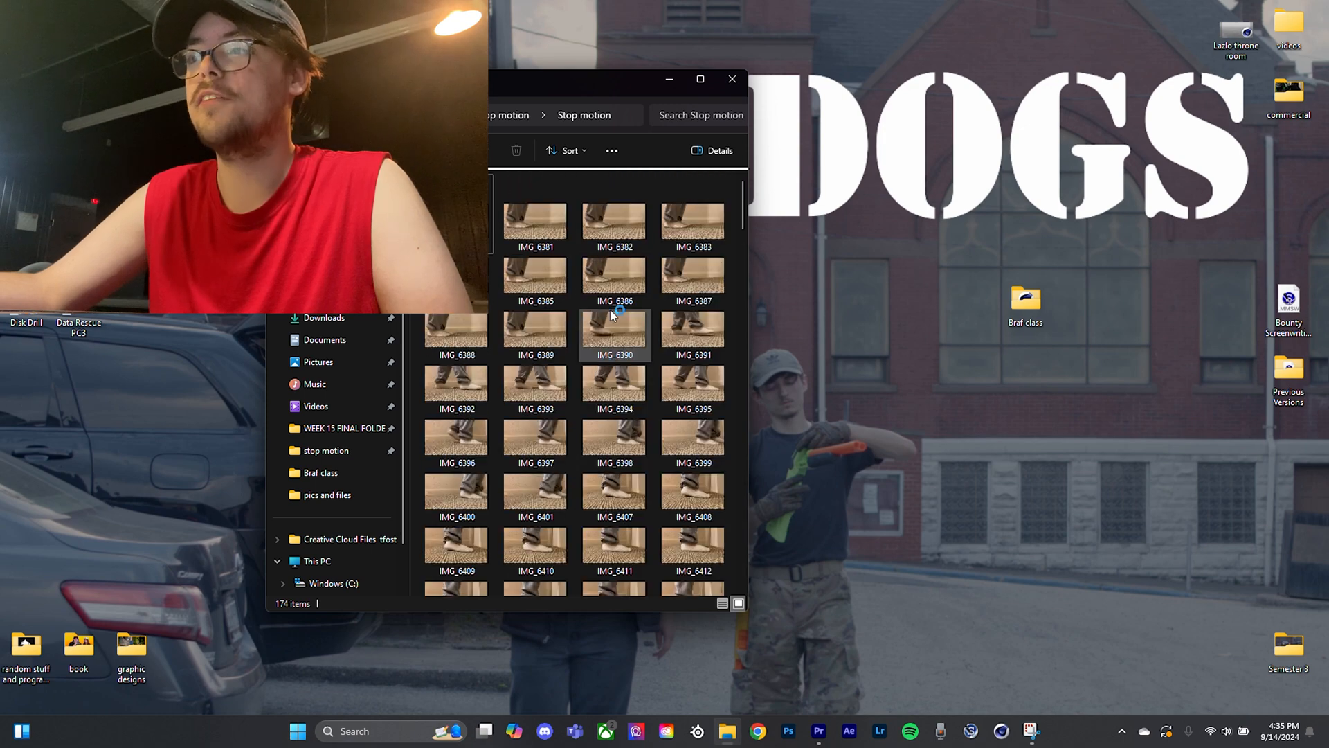
{"action": "left_click", "coordinate": [817, 731]}
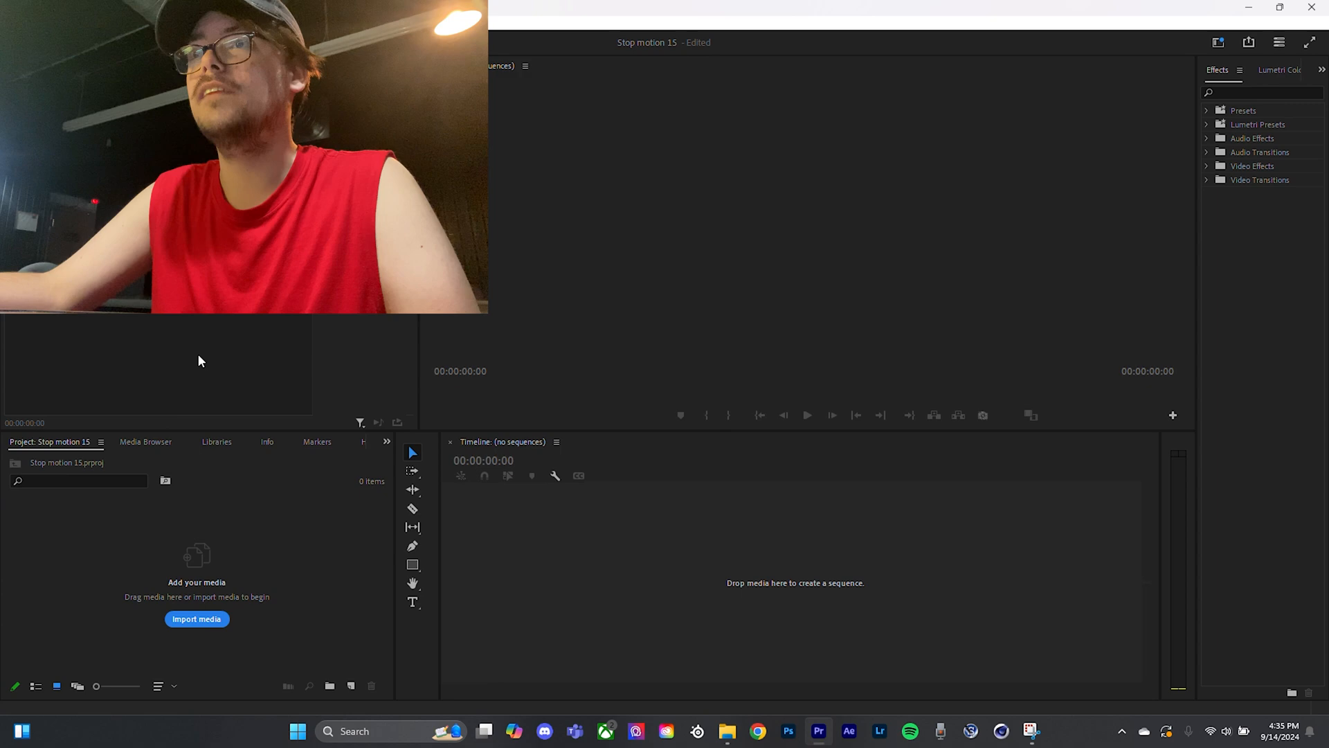
{"action": "mouse_move", "coordinate": [694, 557]}
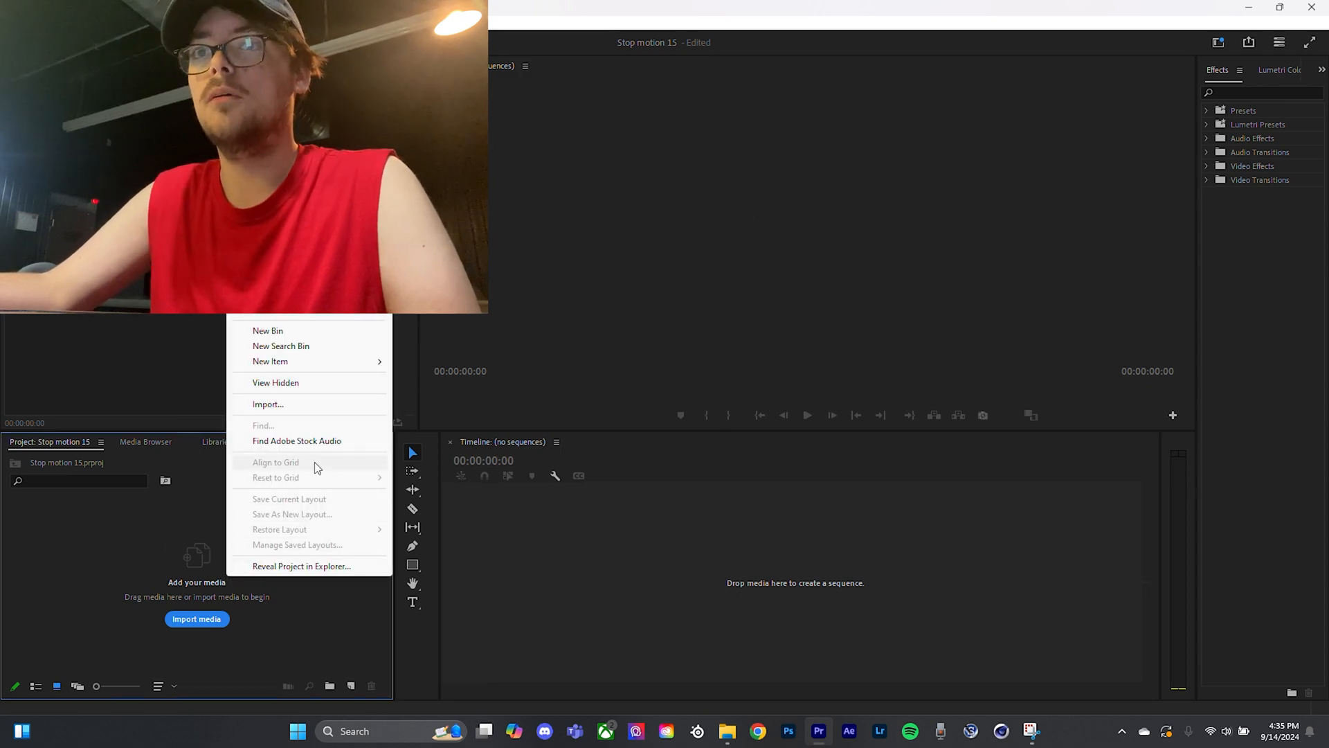
{"action": "left_click", "coordinate": [267, 329]}
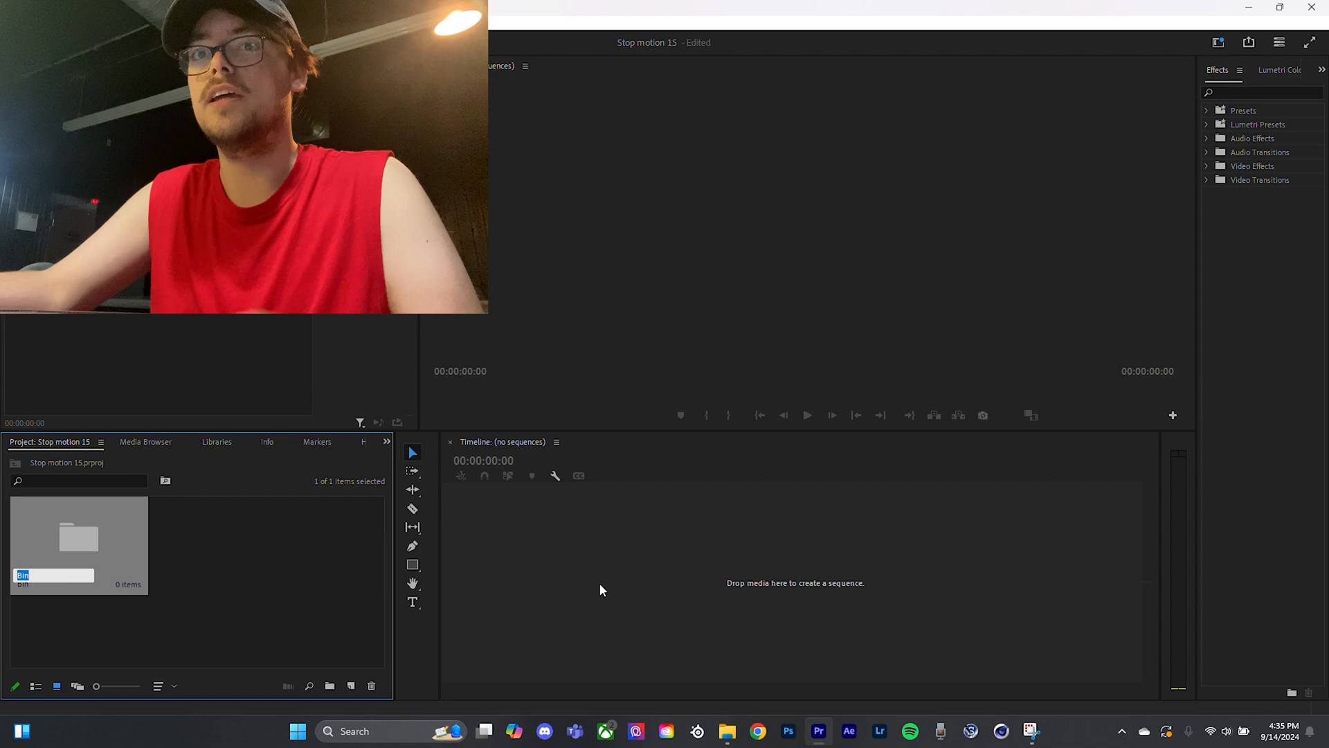
{"action": "type", "text": "Foot"}
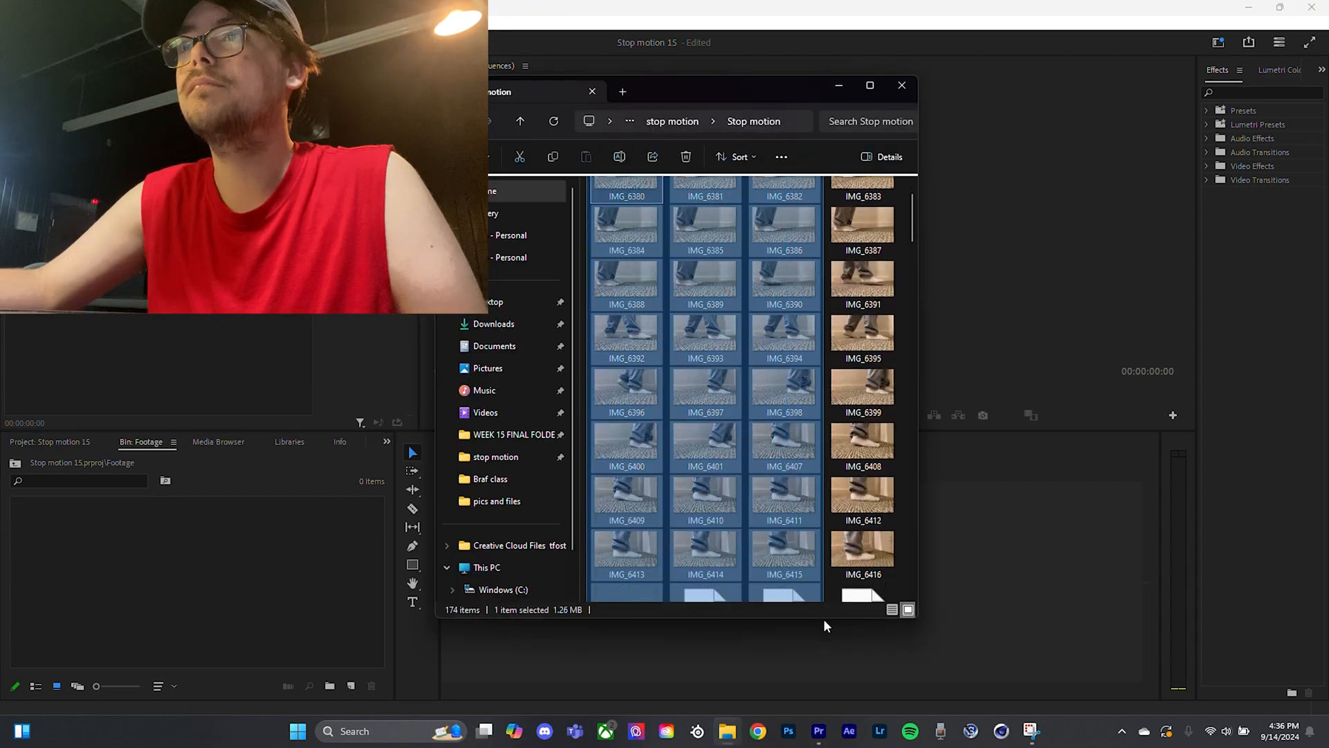
Drag all 174 stop-motion photos from File Explorer into the Footage bin.
{"action": "scroll", "scroll_direction": "down", "scroll_amount": 3}
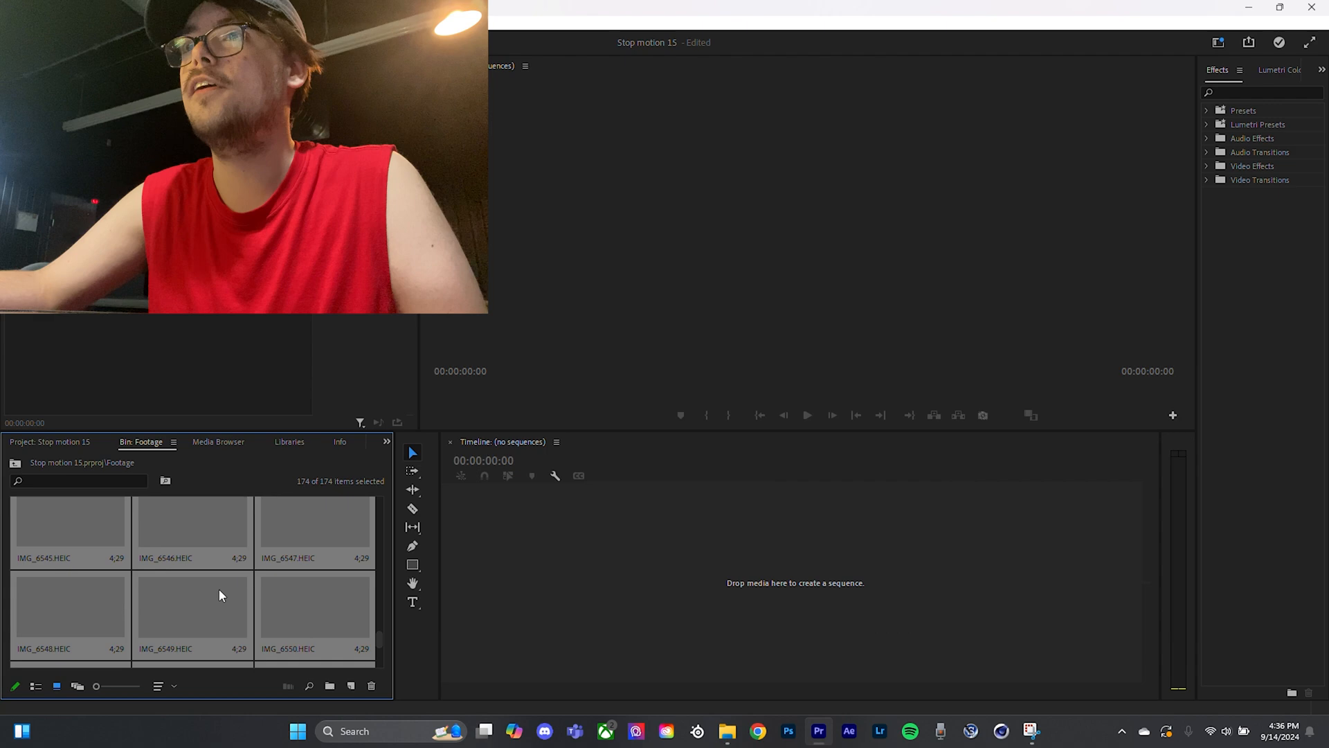
{"action": "scroll", "scroll_direction": "down", "scroll_amount": 3}
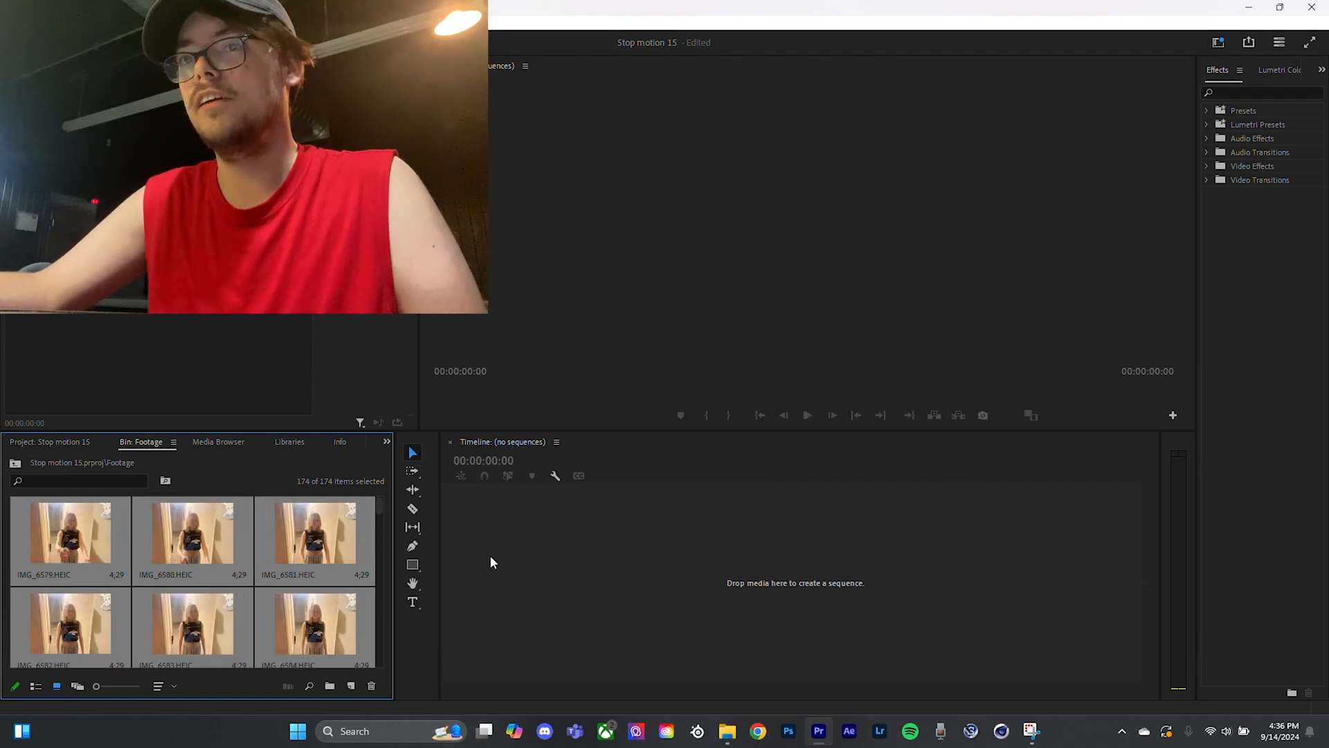
{"action": "mouse_move", "coordinate": [551, 578]}
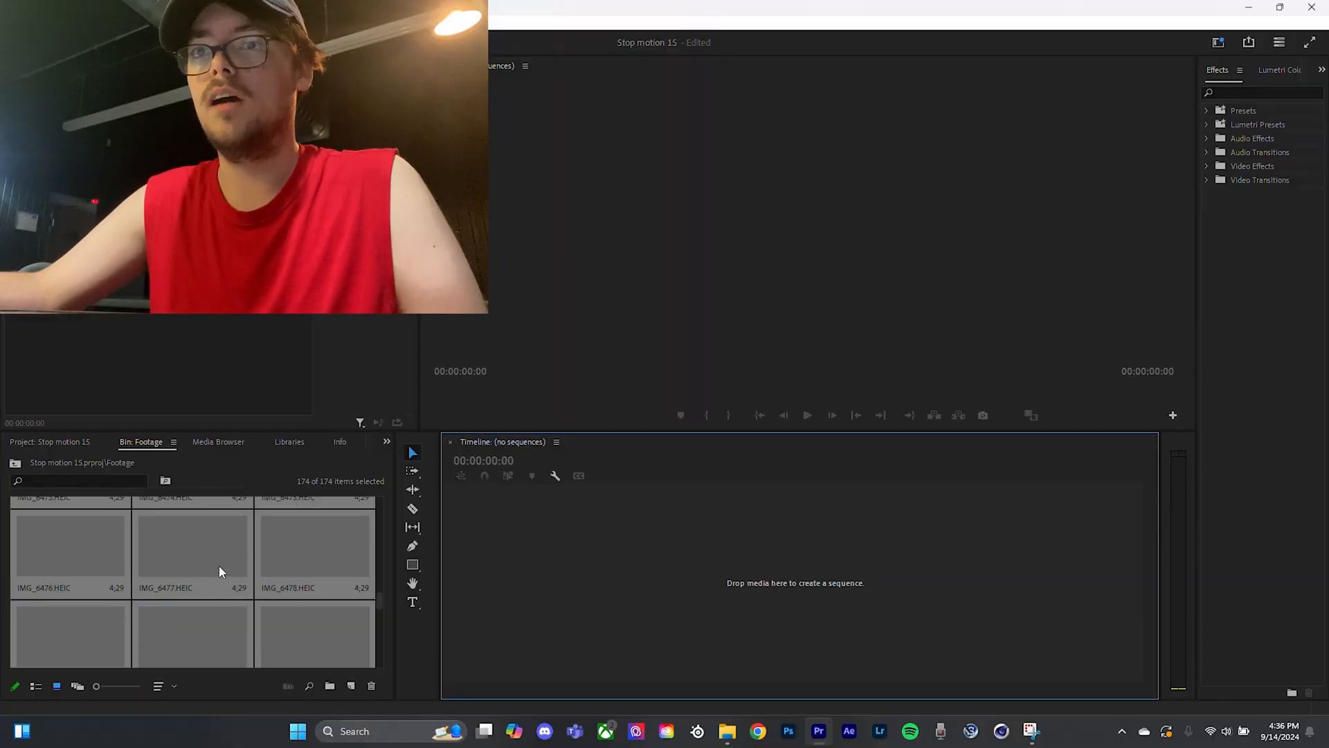
{"action": "scroll", "scroll_direction": "down", "scroll_amount": 3}
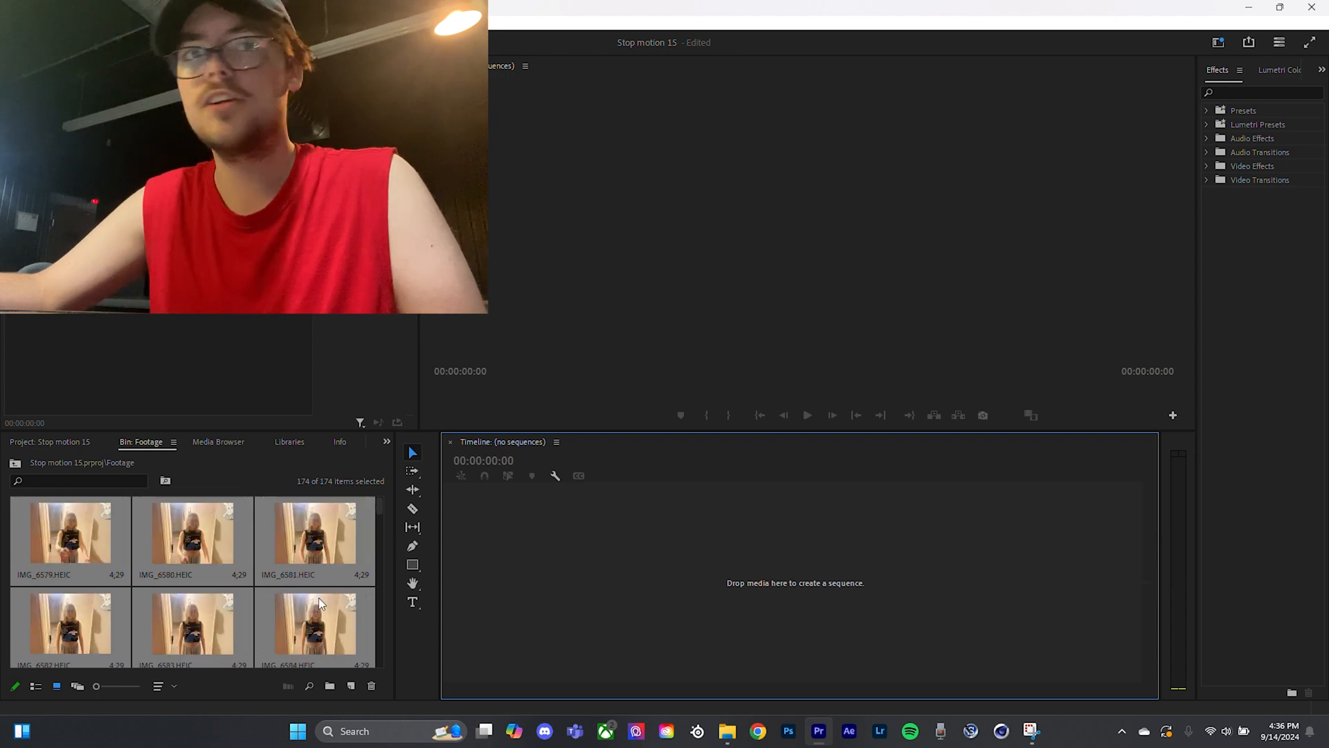
{"action": "mouse_move", "coordinate": [59, 685]}
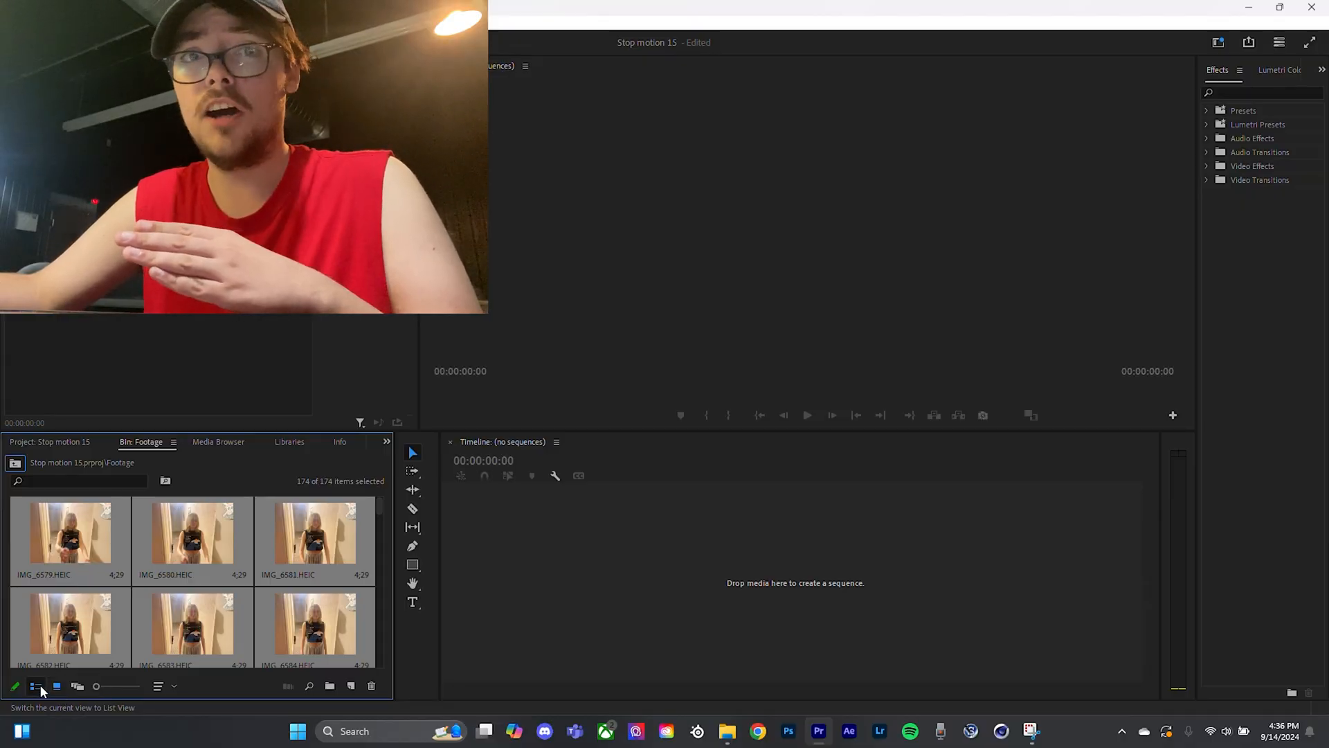
Switch the Footage bin to List View and scroll through the photo file names.
{"action": "left_click", "coordinate": [36, 685]}
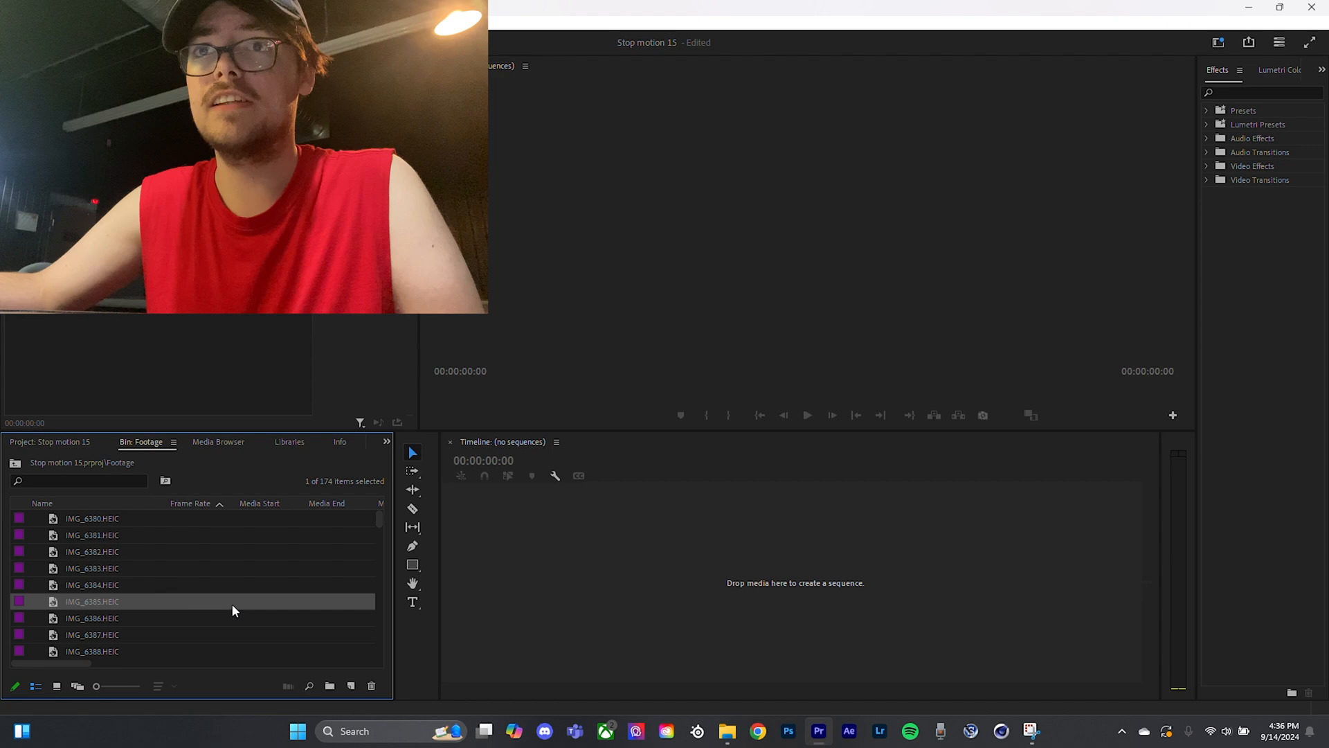
{"action": "scroll", "scroll_direction": "down", "scroll_amount": 3}
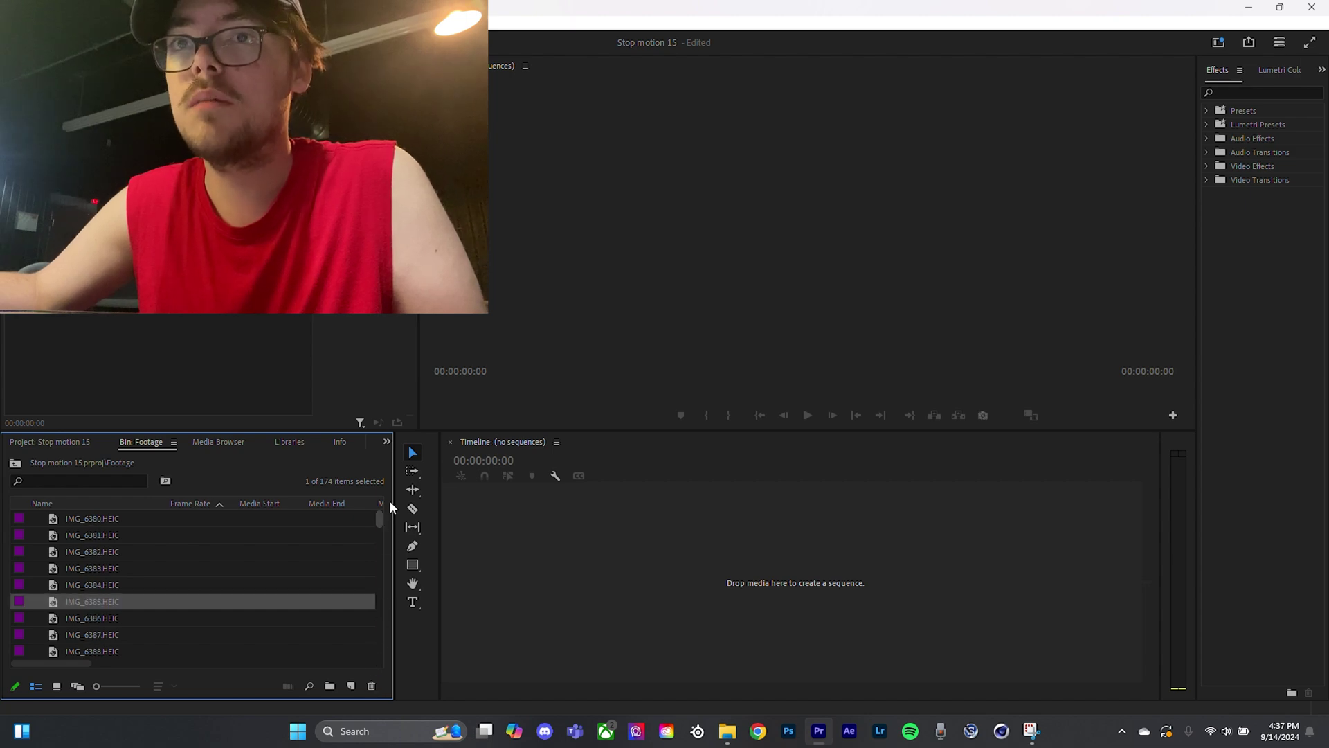
{"action": "mouse_move", "coordinate": [123, 575]}
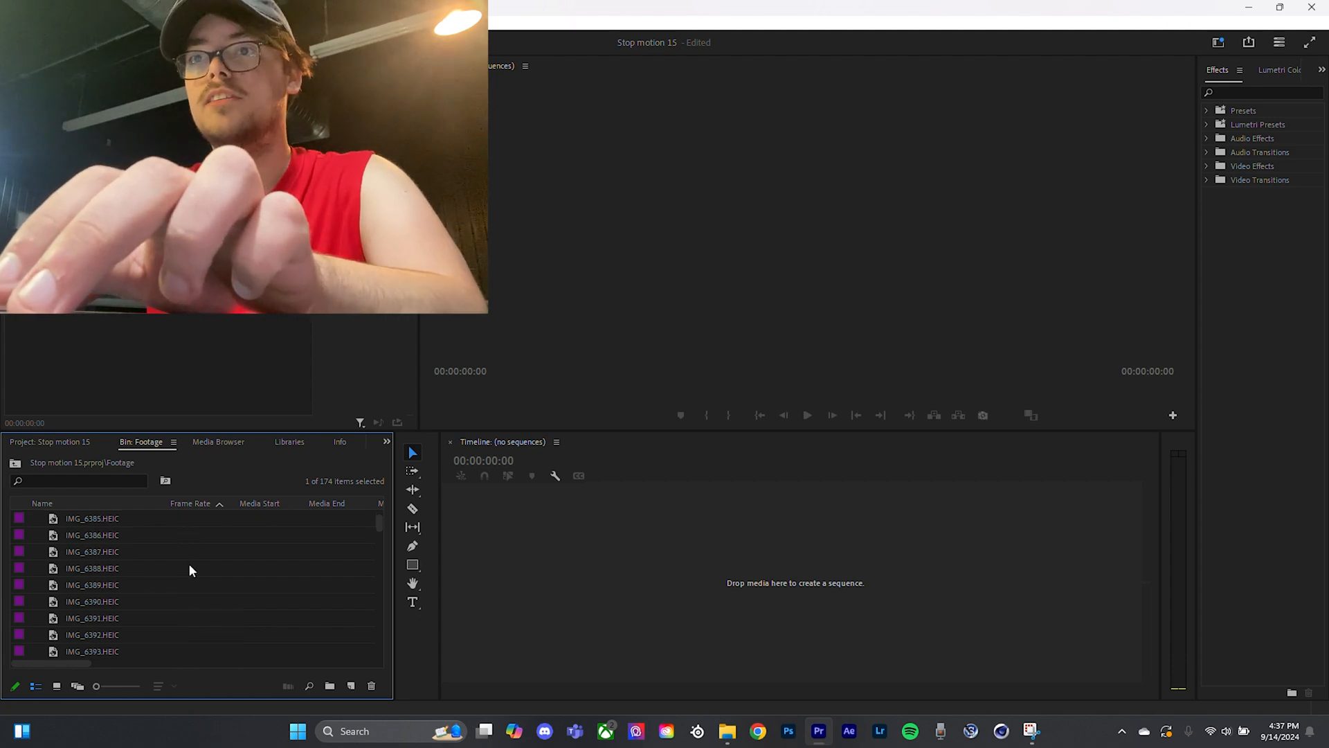
{"action": "scroll", "scroll_direction": "down", "scroll_amount": 3}
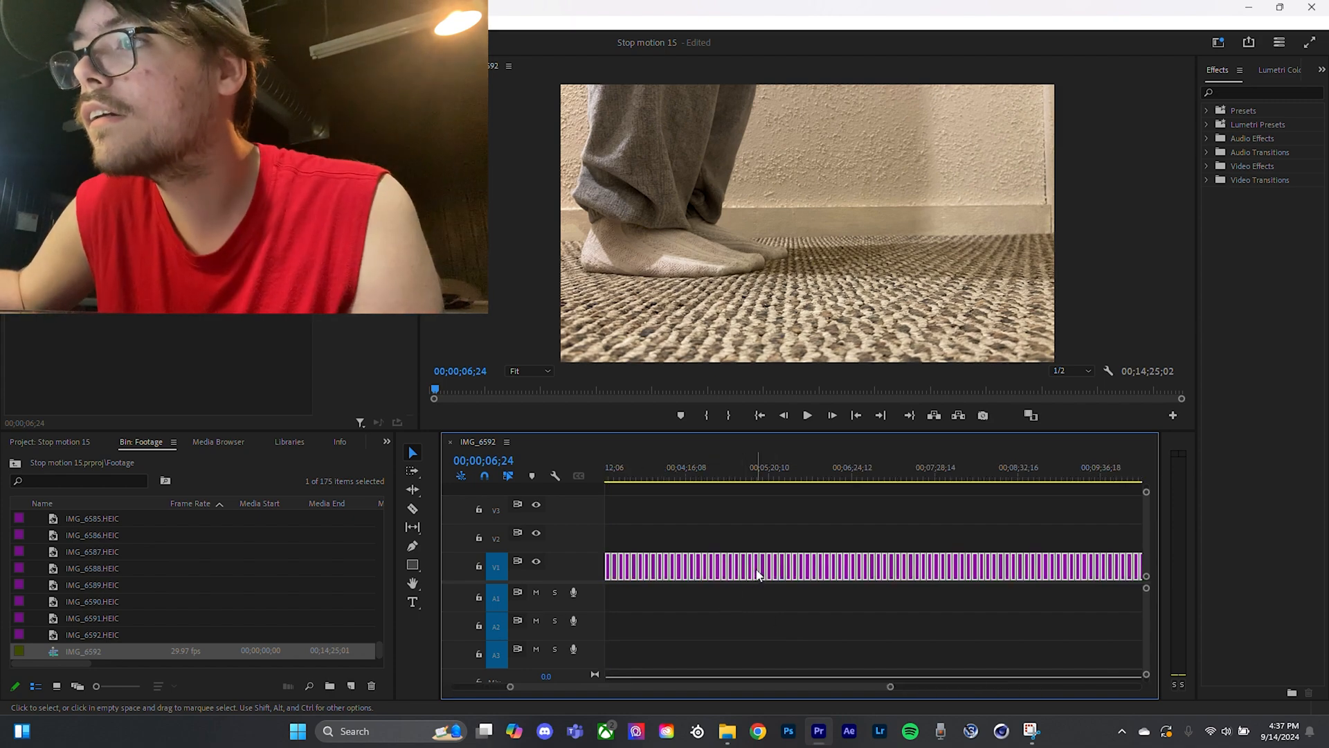
Set the selected photo clips' duration to 00;00;02;00 via Speed/Duration.
{"action": "right_click", "coordinate": [758, 574]}
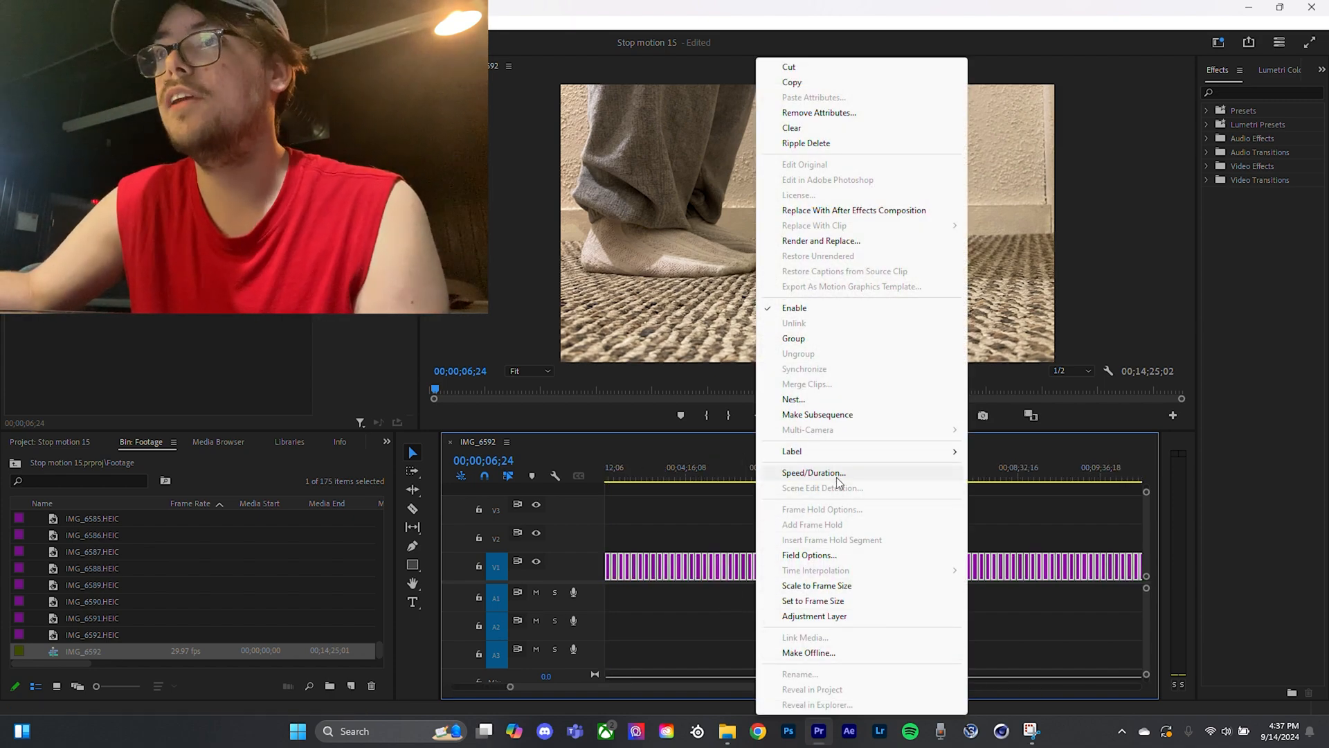
{"action": "left_click", "coordinate": [812, 472]}
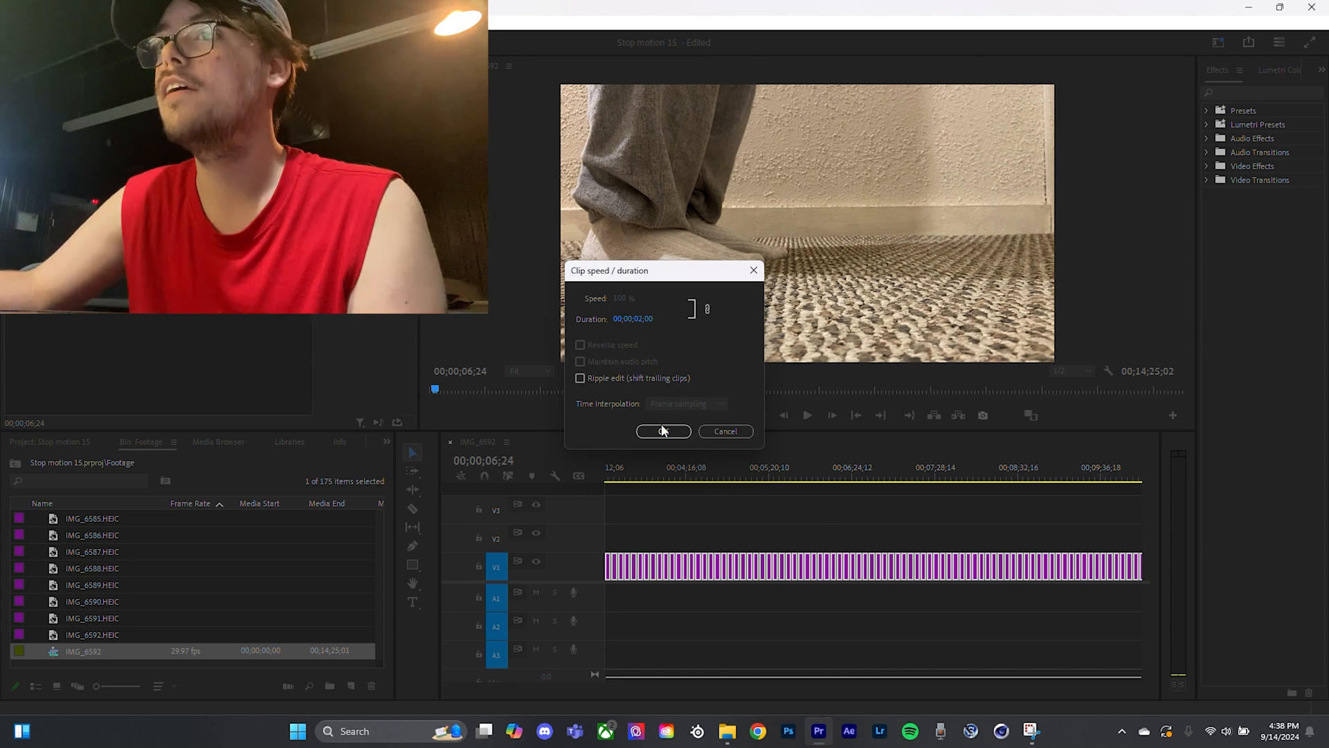
{"action": "left_click", "coordinate": [664, 430]}
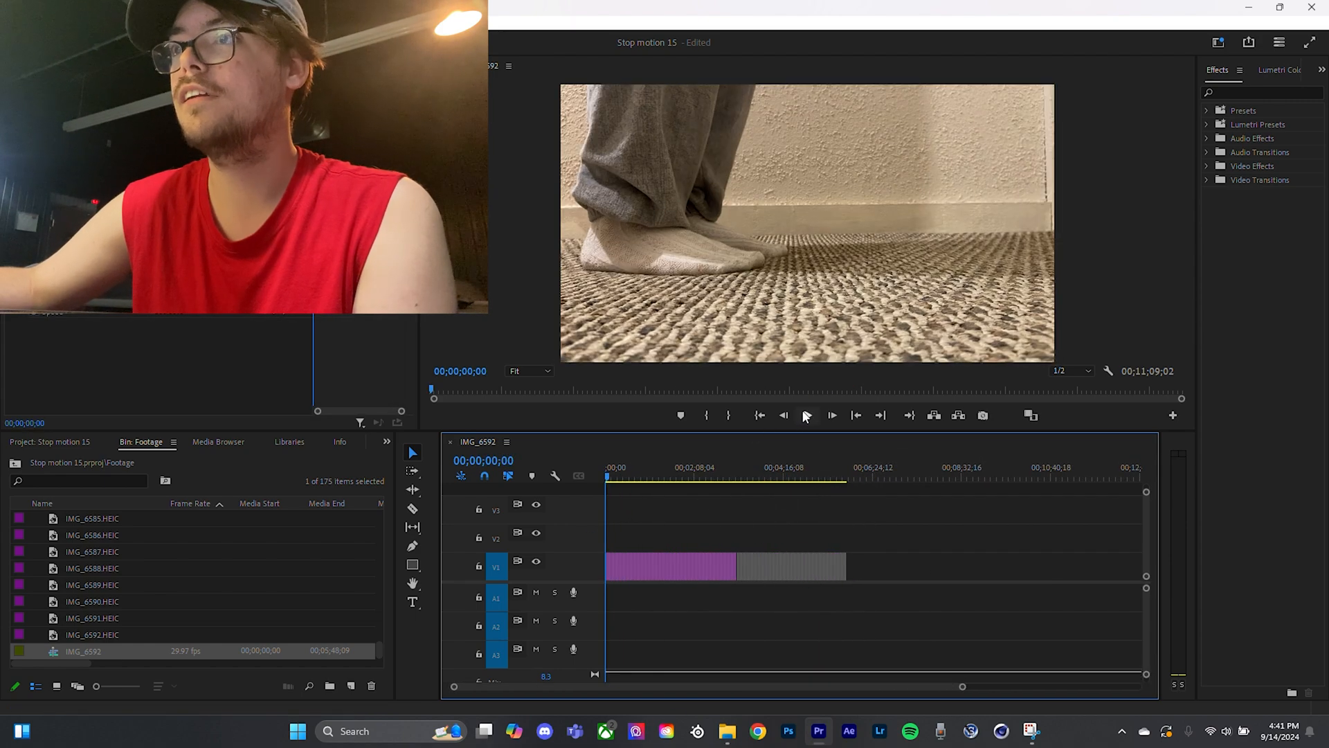
Play back the sequence, then set clips to 00;00;00;24 with Ripple edit to close gaps.
{"action": "left_click", "coordinate": [832, 414]}
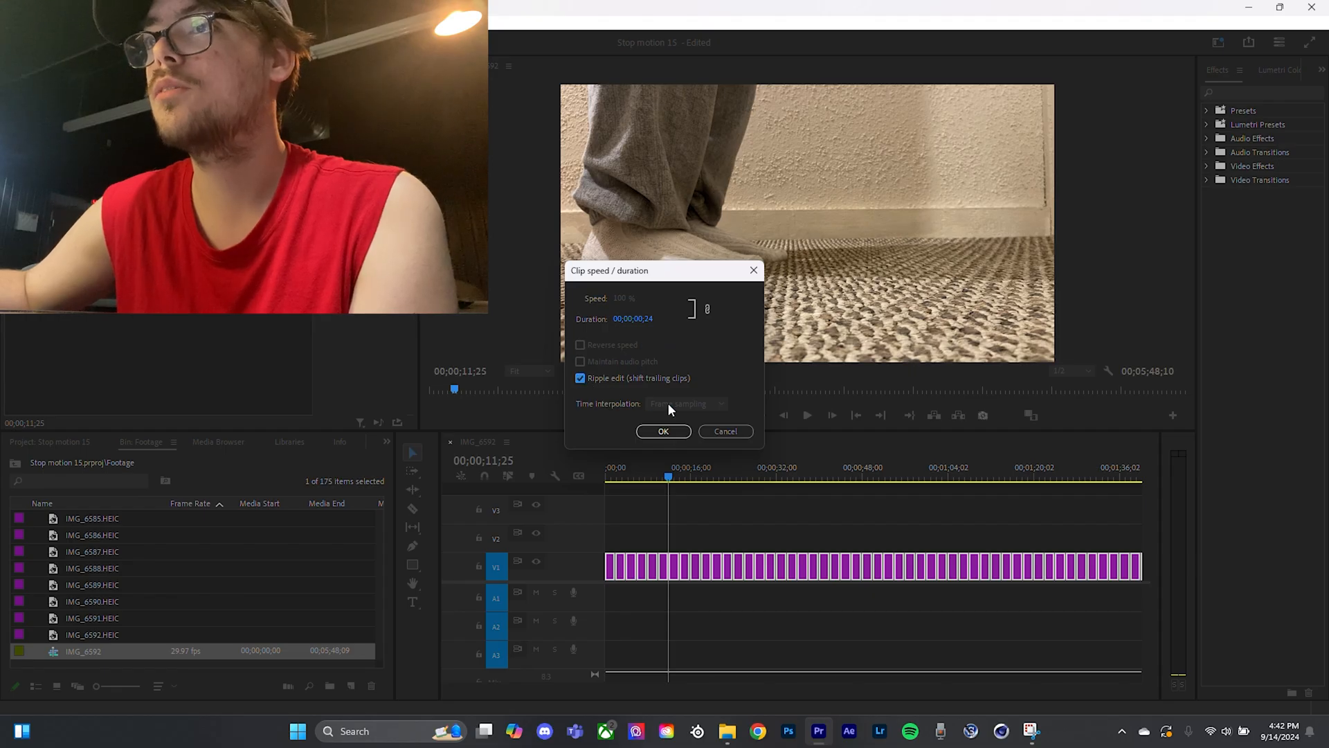
{"action": "left_click", "coordinate": [664, 430]}
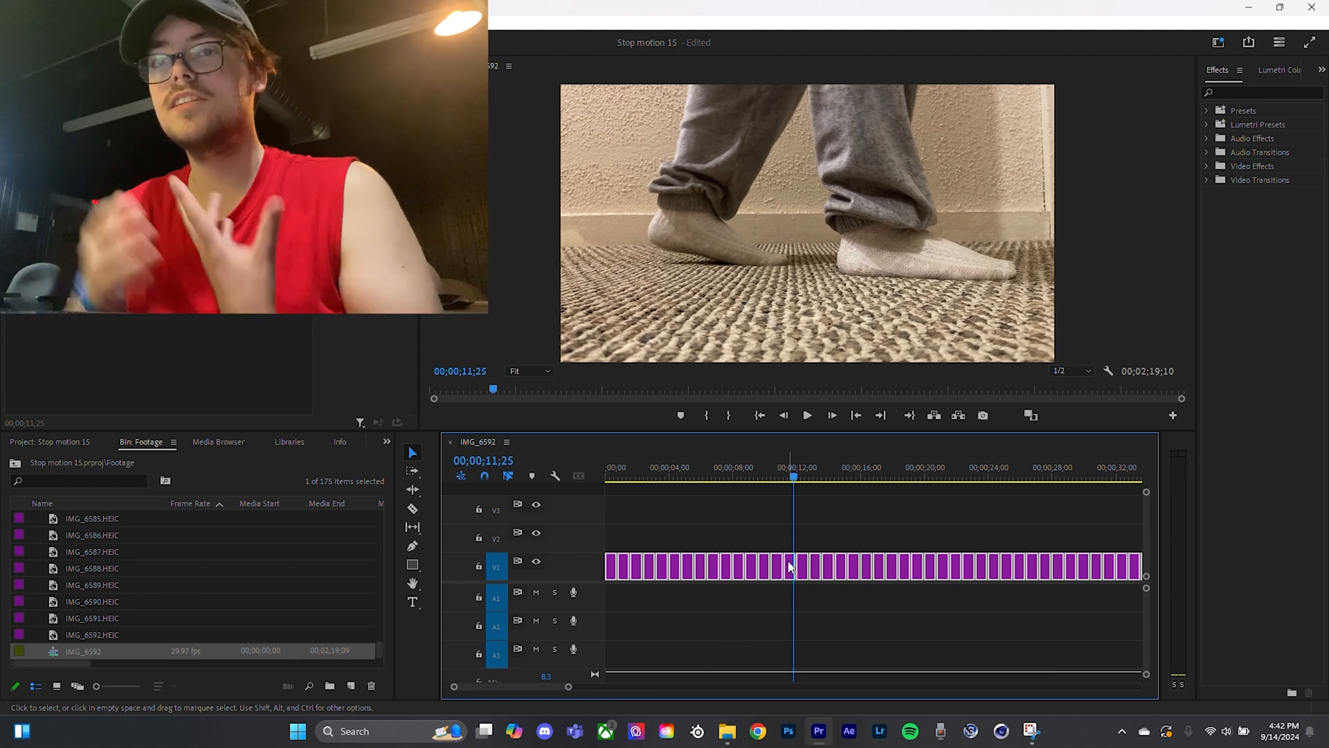
{"action": "mouse_move", "coordinate": [791, 567]}
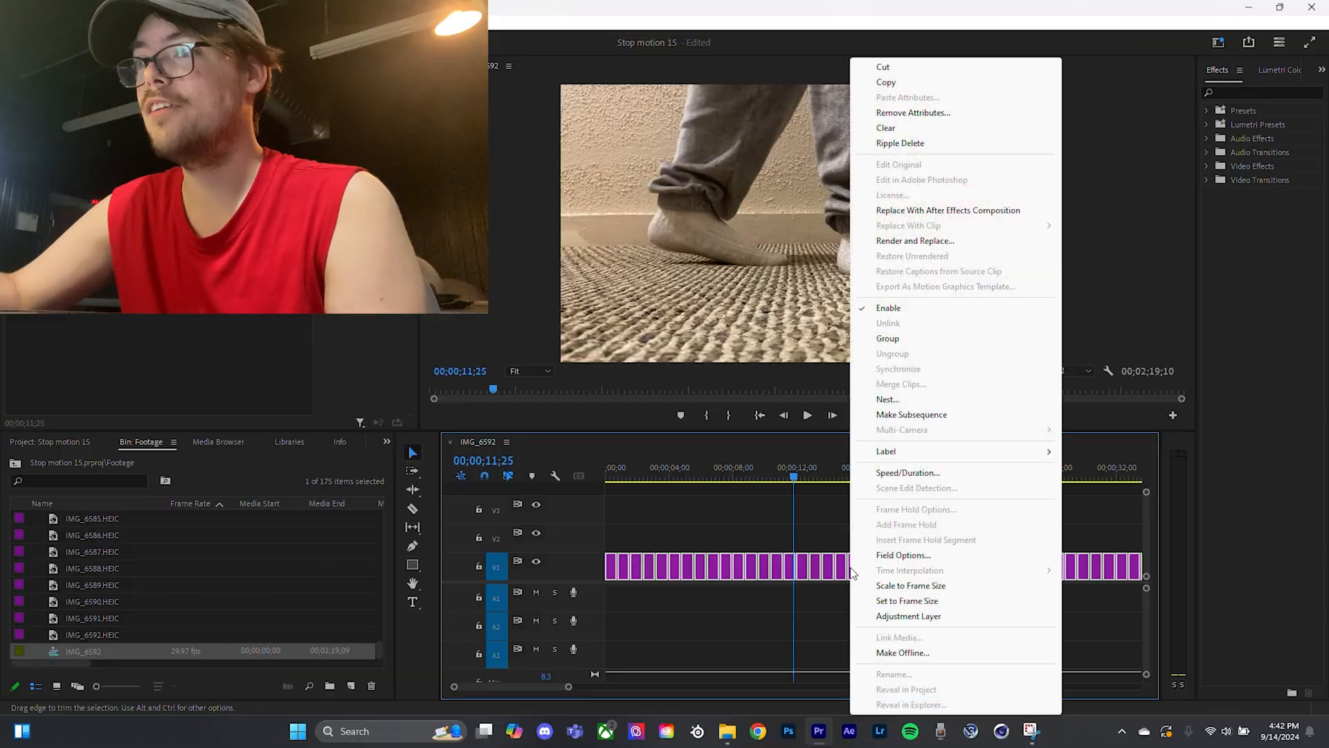
{"action": "mouse_move", "coordinate": [901, 429]}
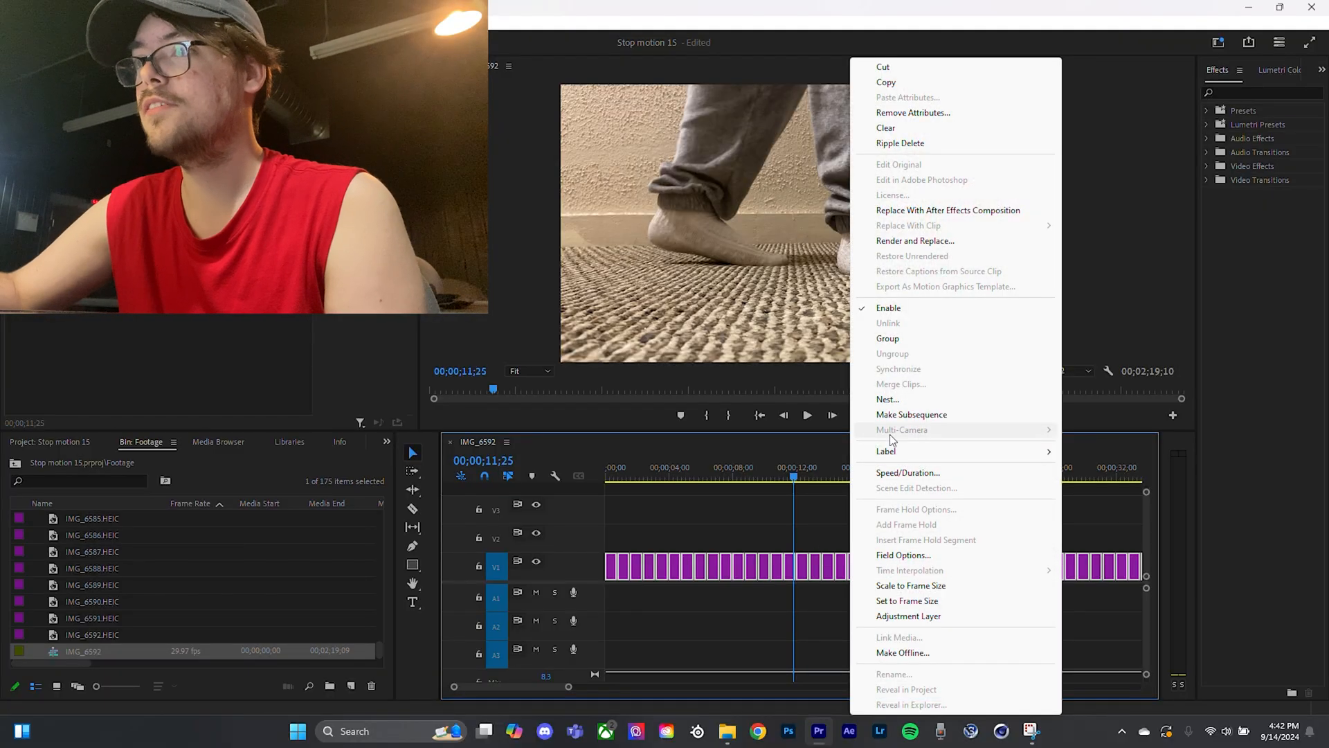
Set every photo clip to 00;00;00;20 with Ripple edit on, for a ~1:56 sequence.
{"action": "left_click", "coordinate": [907, 472]}
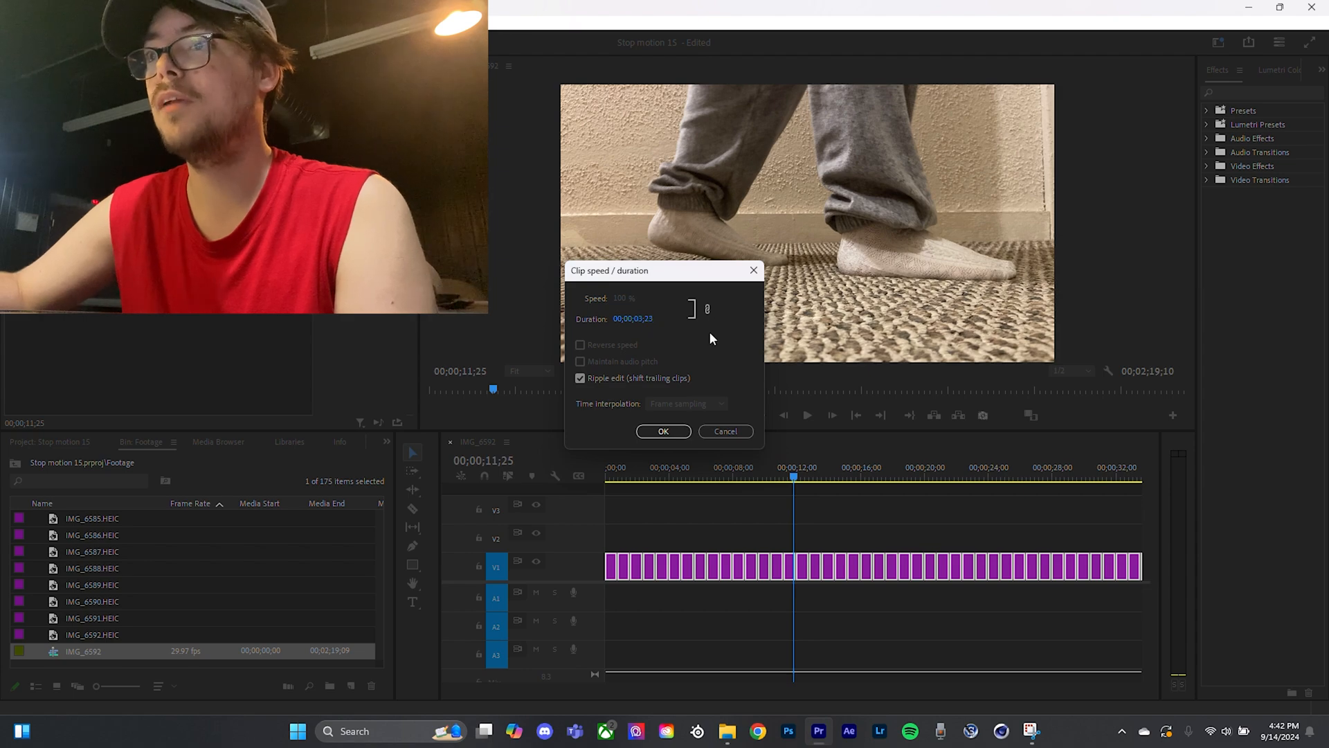
{"action": "right_click", "coordinate": [704, 566]}
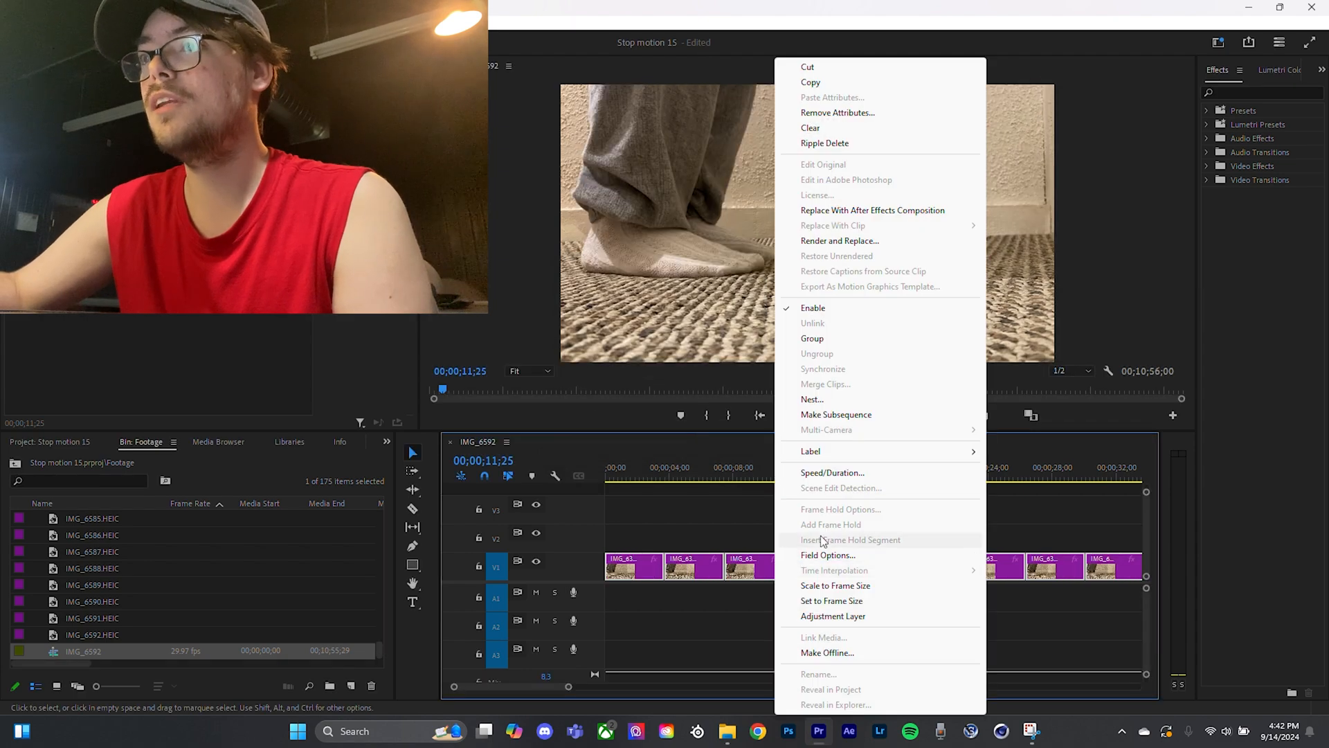
{"action": "left_click", "coordinate": [832, 473]}
{"action": "type", "text": "00;00;00;20"}
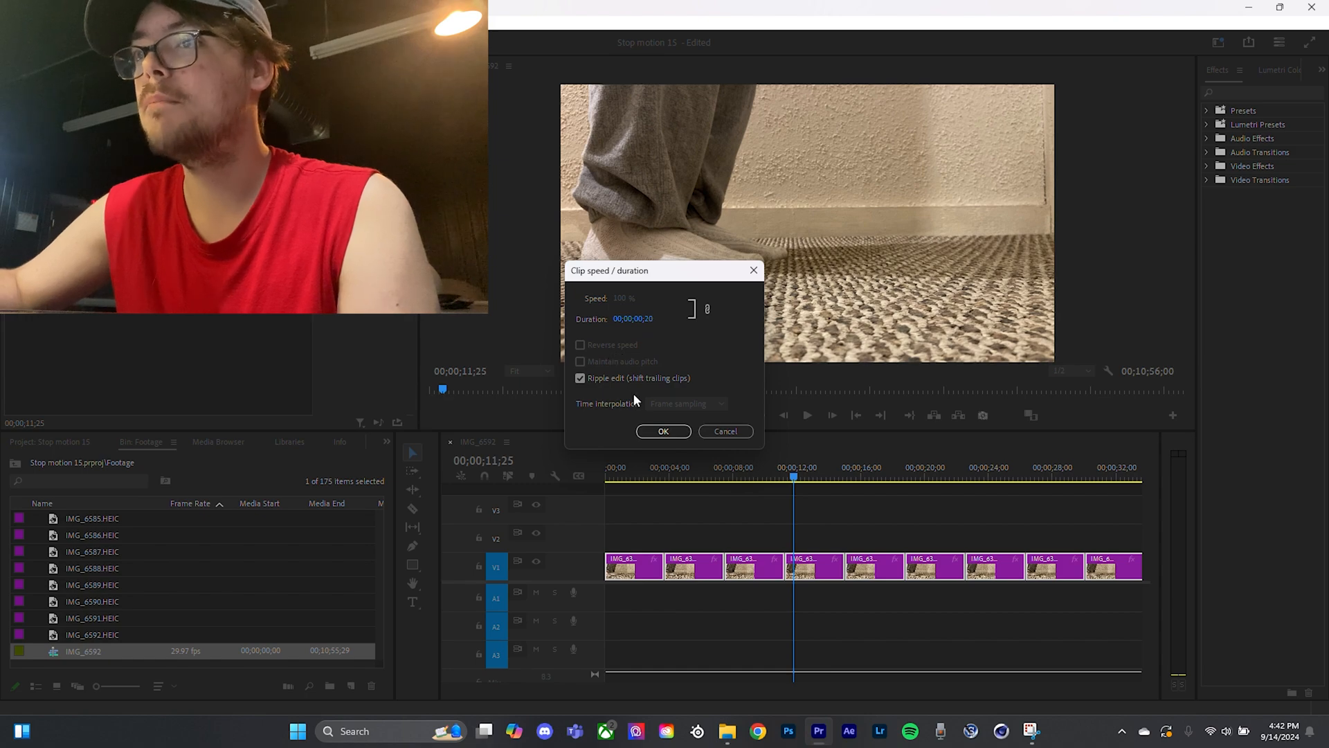
{"action": "left_click", "coordinate": [663, 431]}
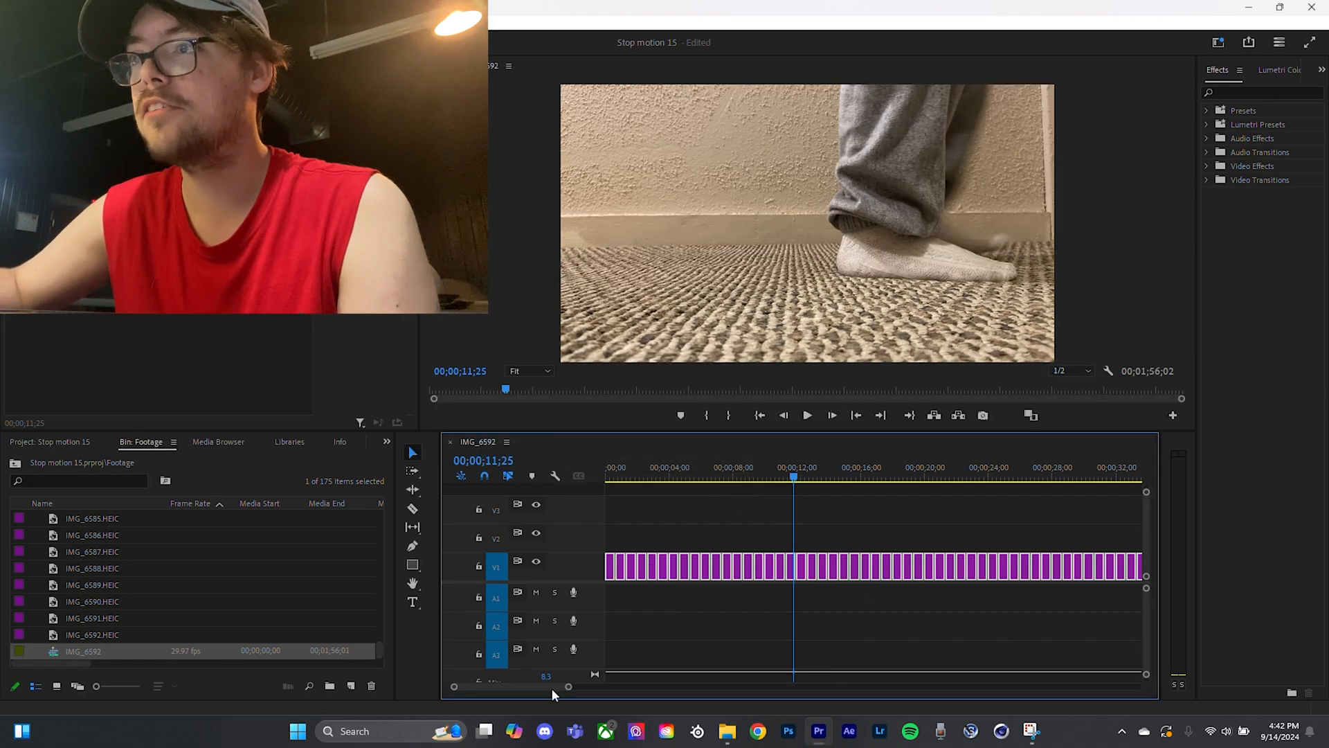